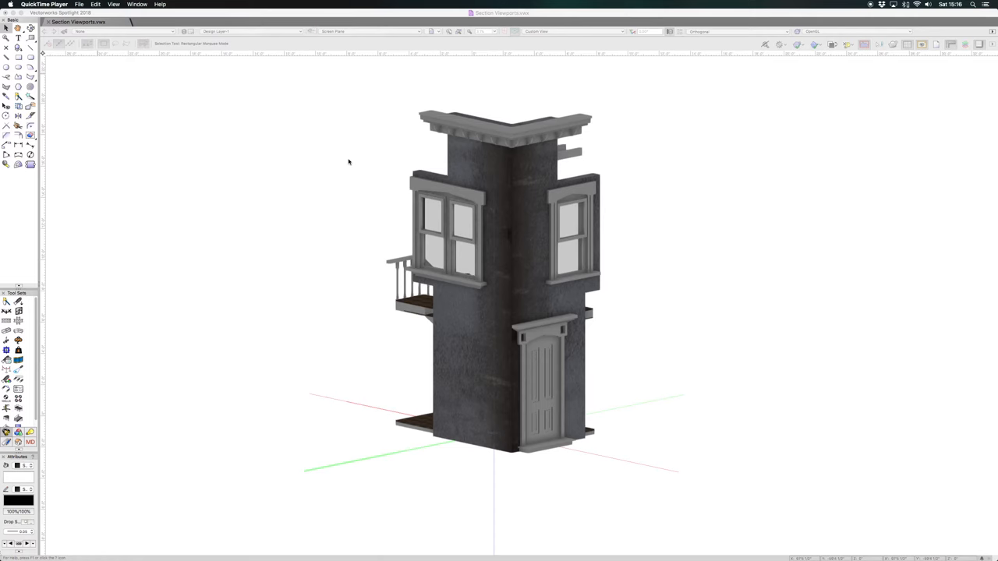
- Adjust the Clip Cube to slice through the stair side and choose Create Section Viewport
left_click(491, 273)
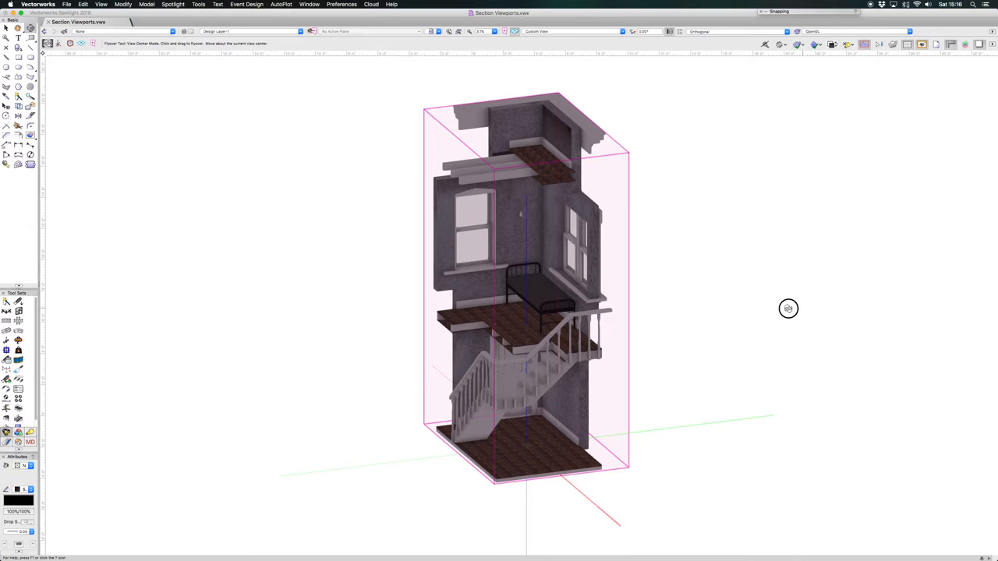
left_click_drag(788, 308, 756, 307)
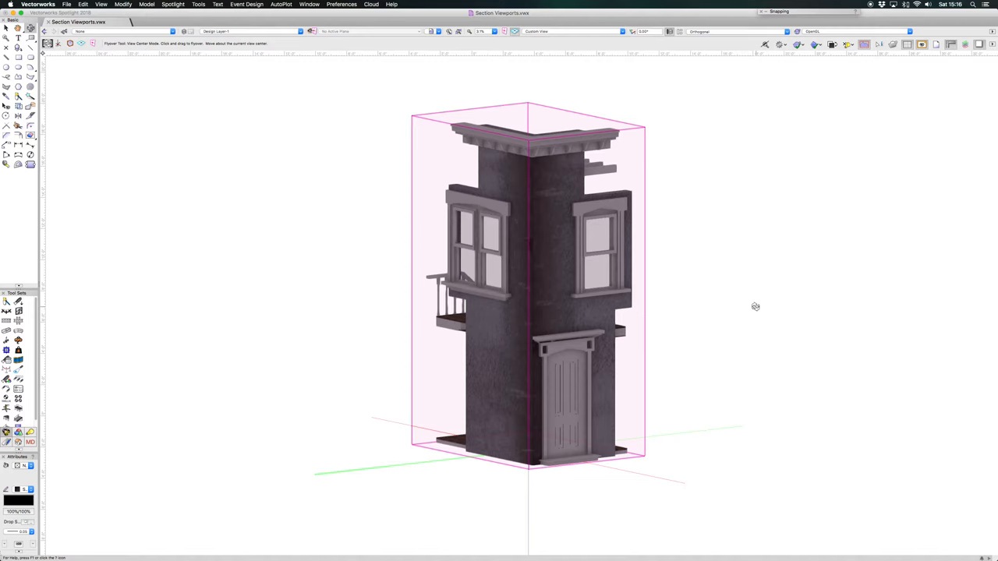
left_click_drag(755, 307, 744, 244)
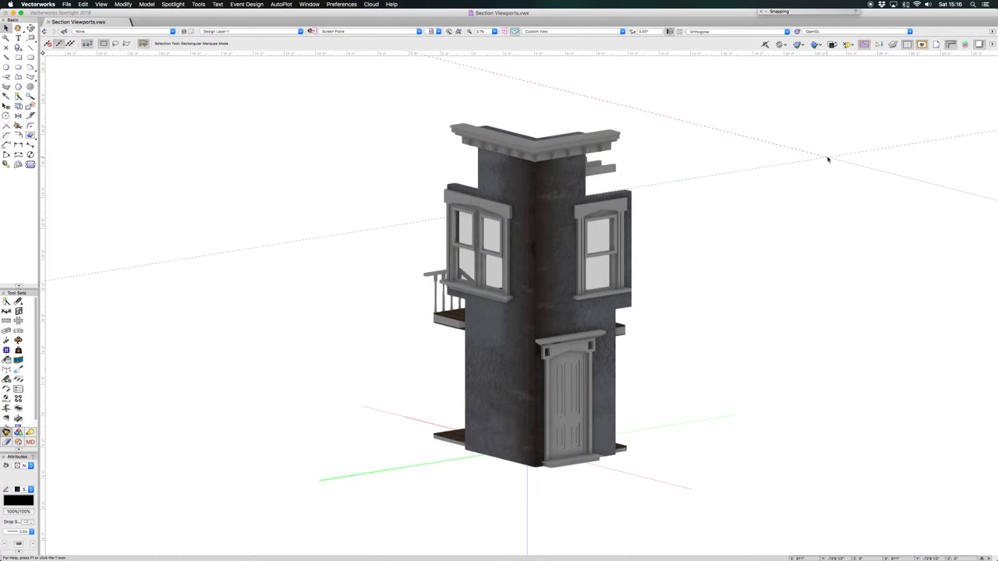
left_click(535, 297)
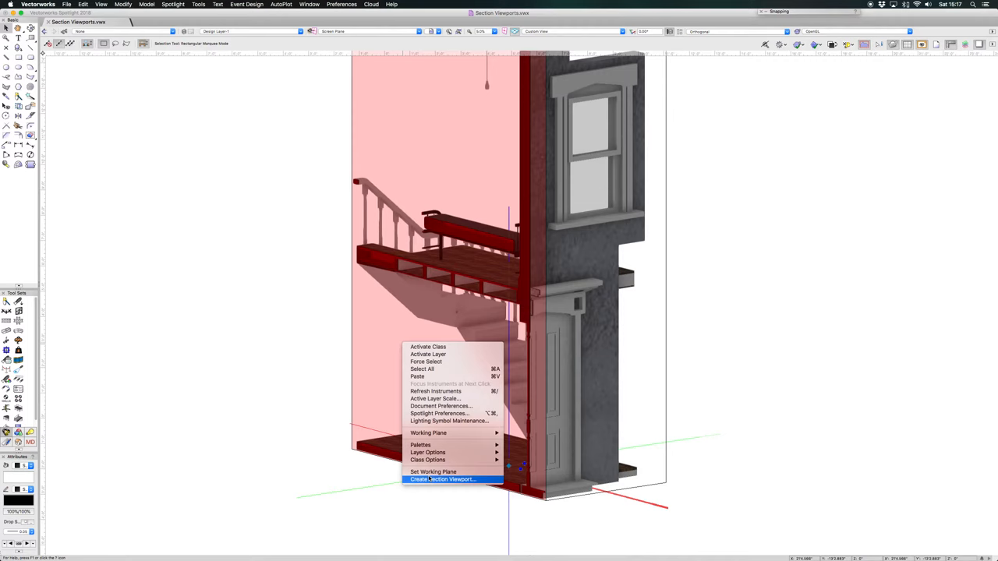
left_click(444, 479)
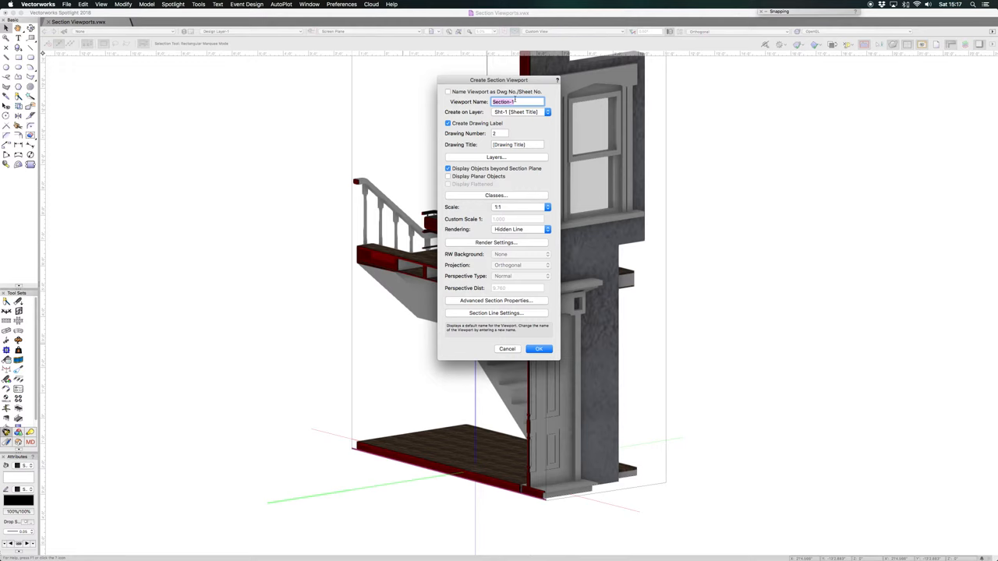
- Create section viewport Section-1 on a new design layer named Design Layer-2
left_click(546, 111)
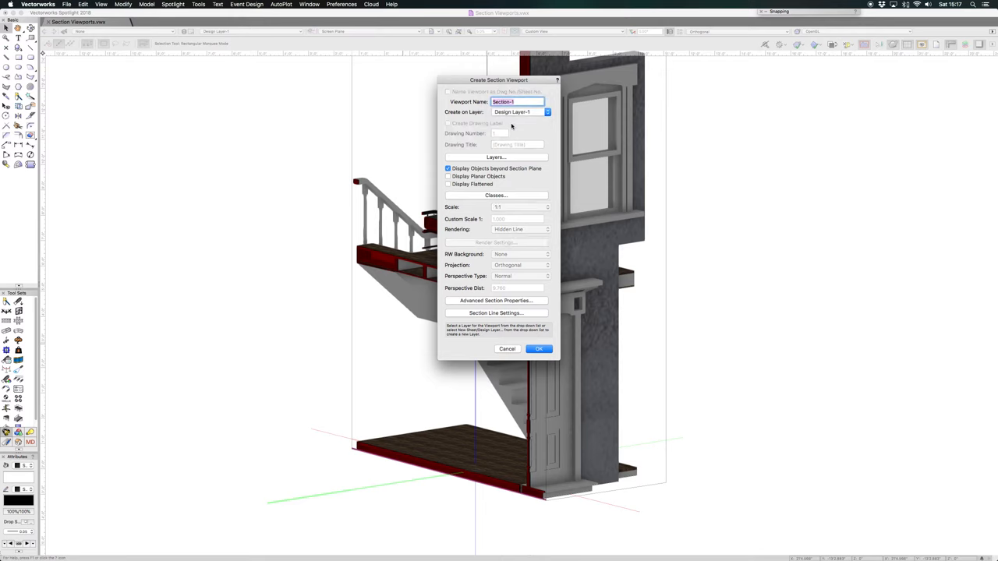
left_click(547, 111)
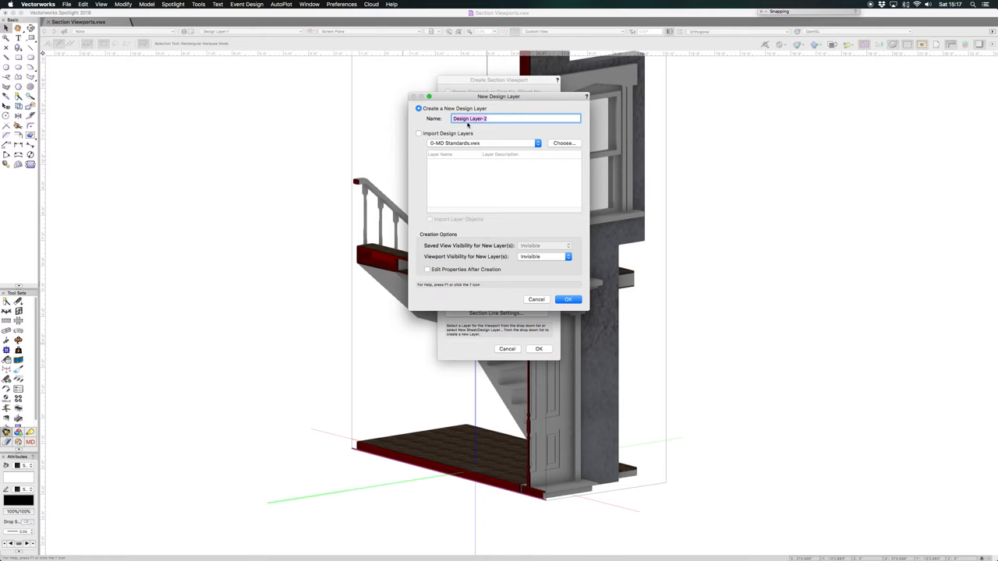
left_click(568, 300)
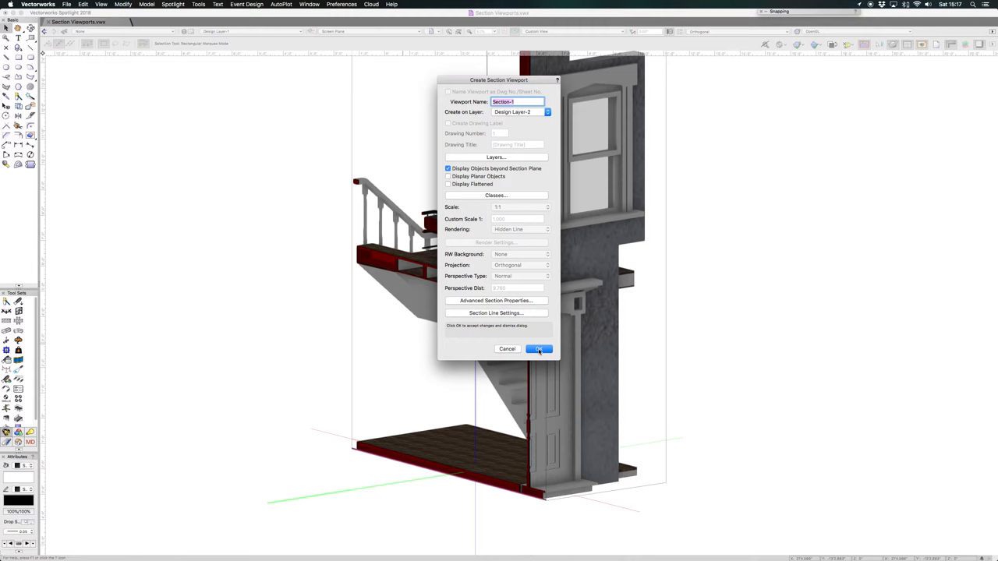
left_click(538, 348)
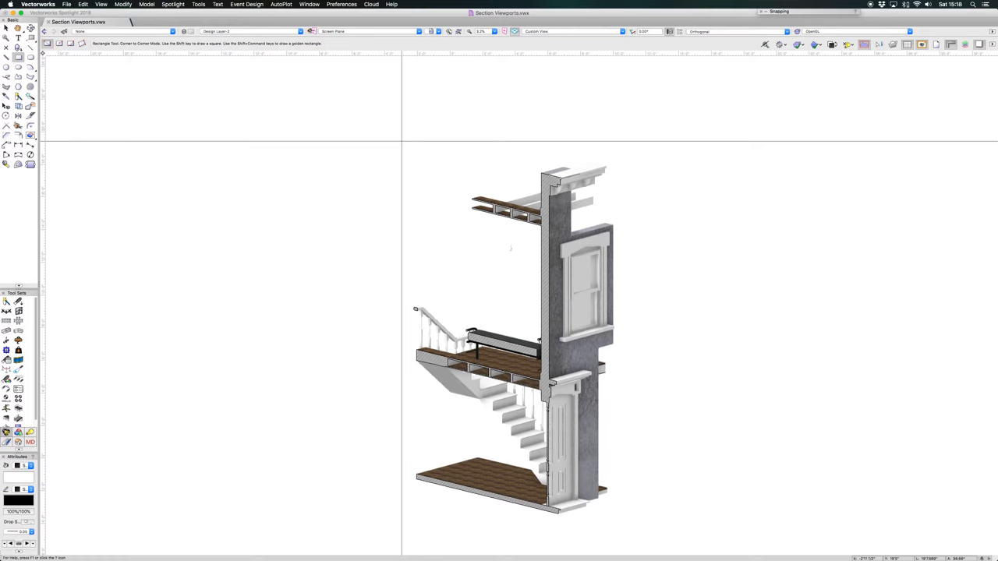
- Start a new viewport via View > Create Viewport, proposing Viewport-2
left_click(101, 4)
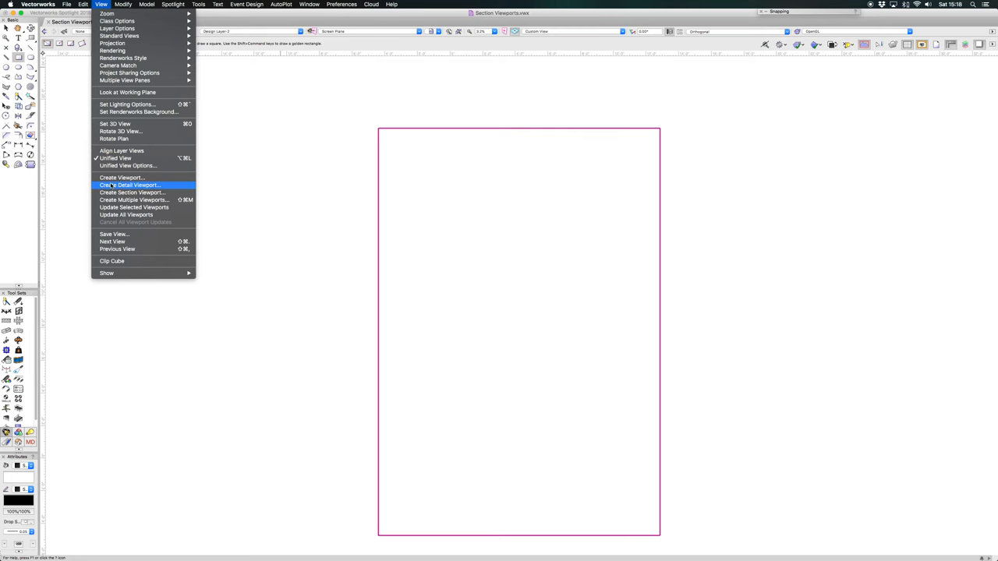
left_click(121, 177)
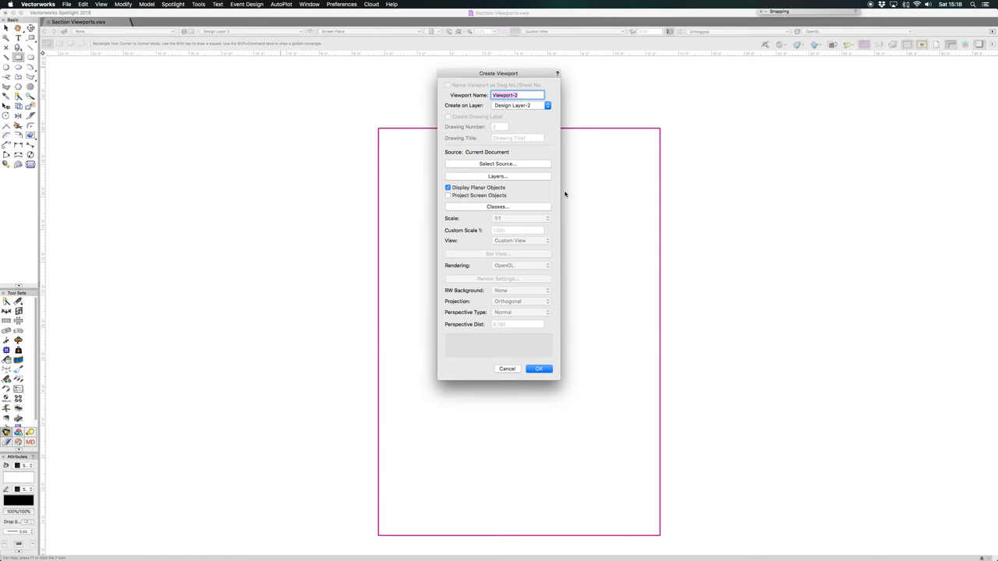
- Create Viewport-2 on sheet layer Sht-2 at 1:25 scale with a drawing label
left_click(546, 105)
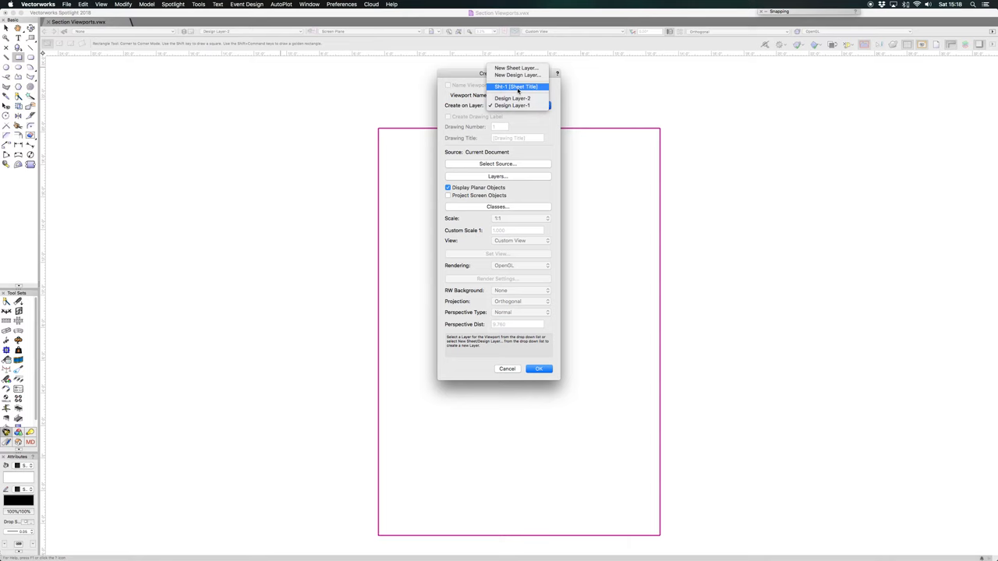
left_click(516, 68)
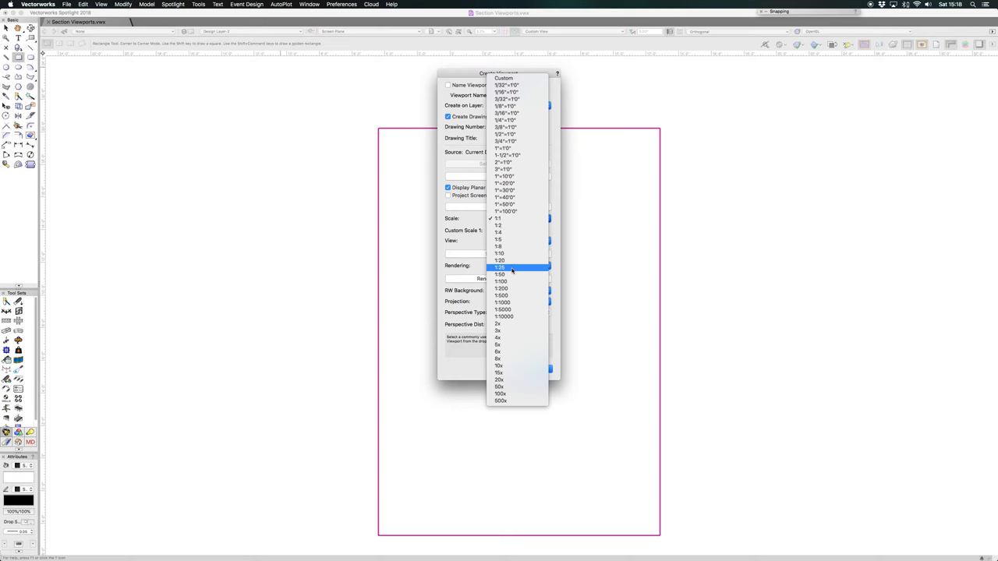
left_click(499, 267)
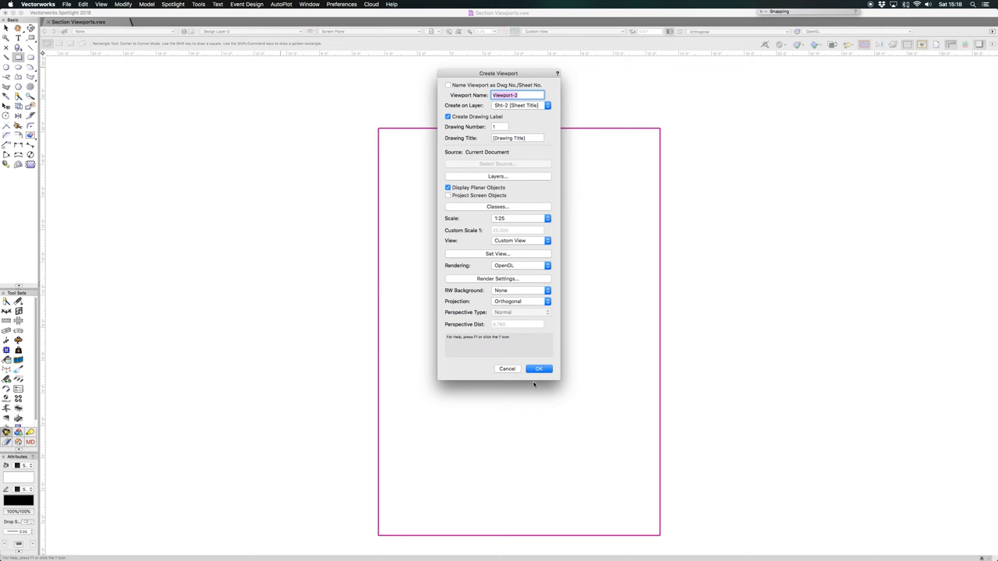
left_click(538, 369)
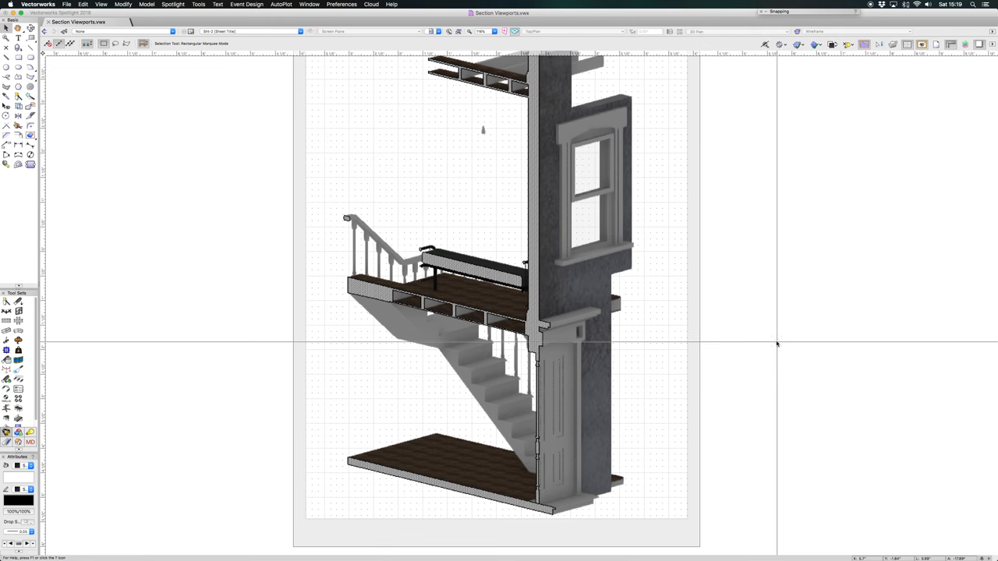
- View the cut-away staircase viewport on sheet layer Sht-2
left_click(511, 312)
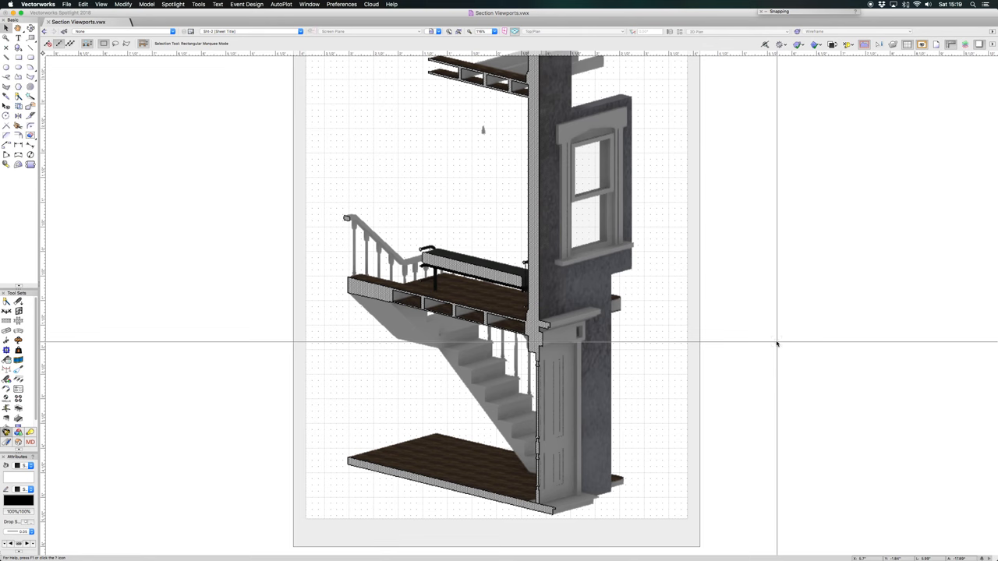